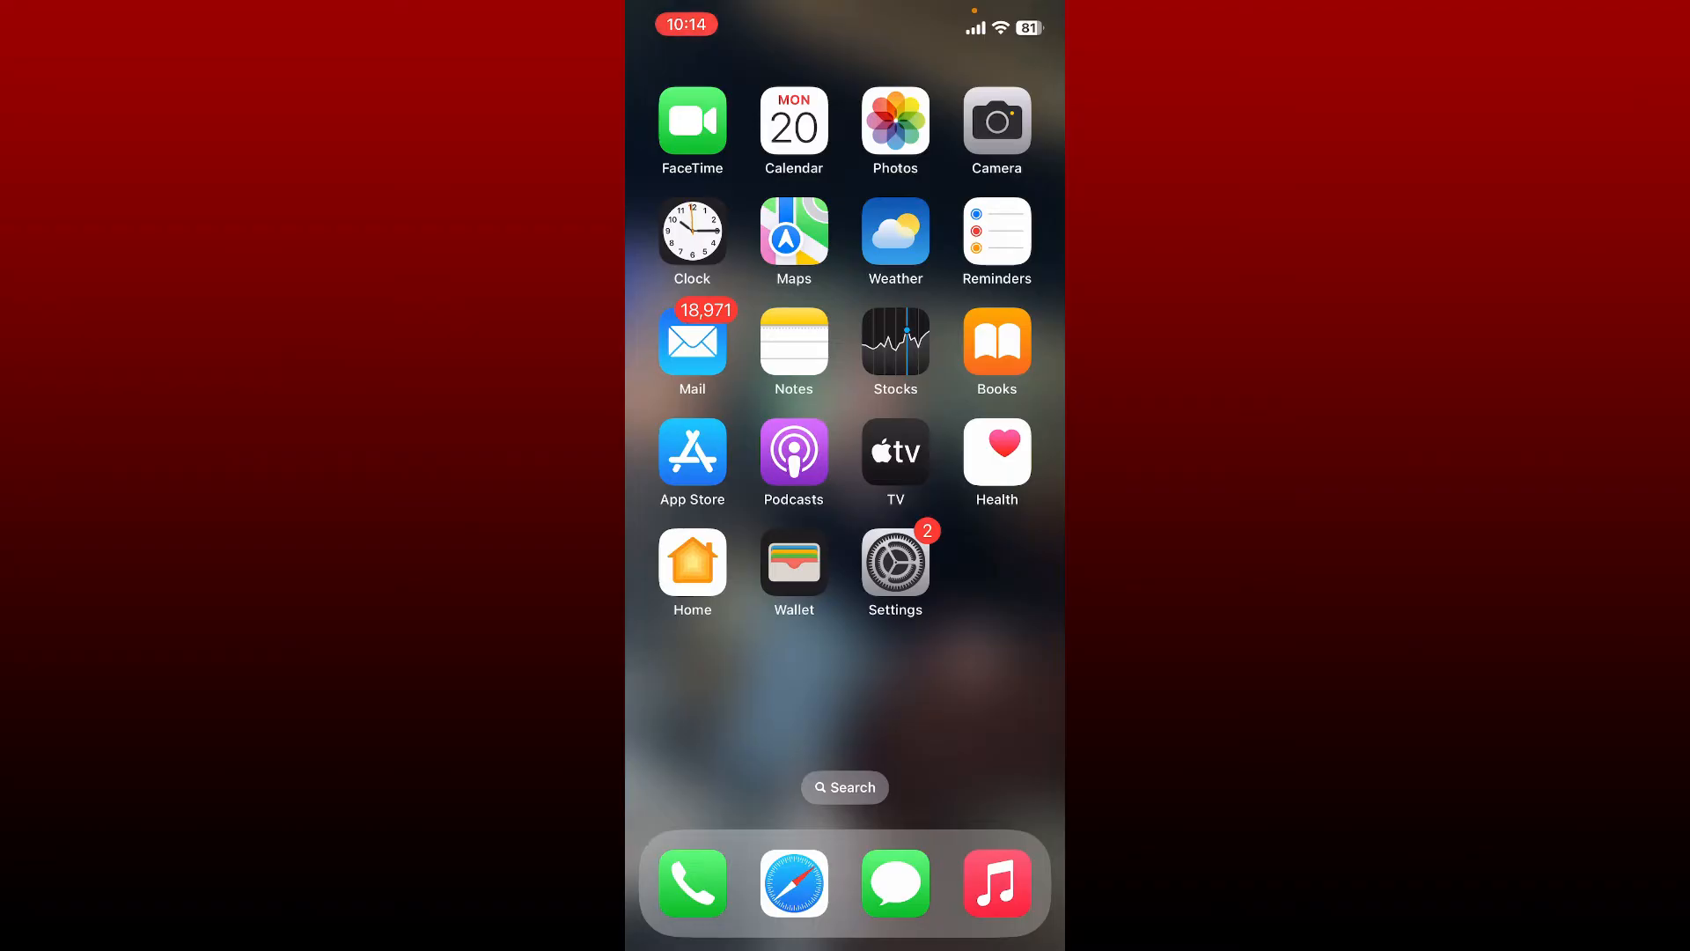
- Launch the App Store from the Home Screen
left_click(692, 449)
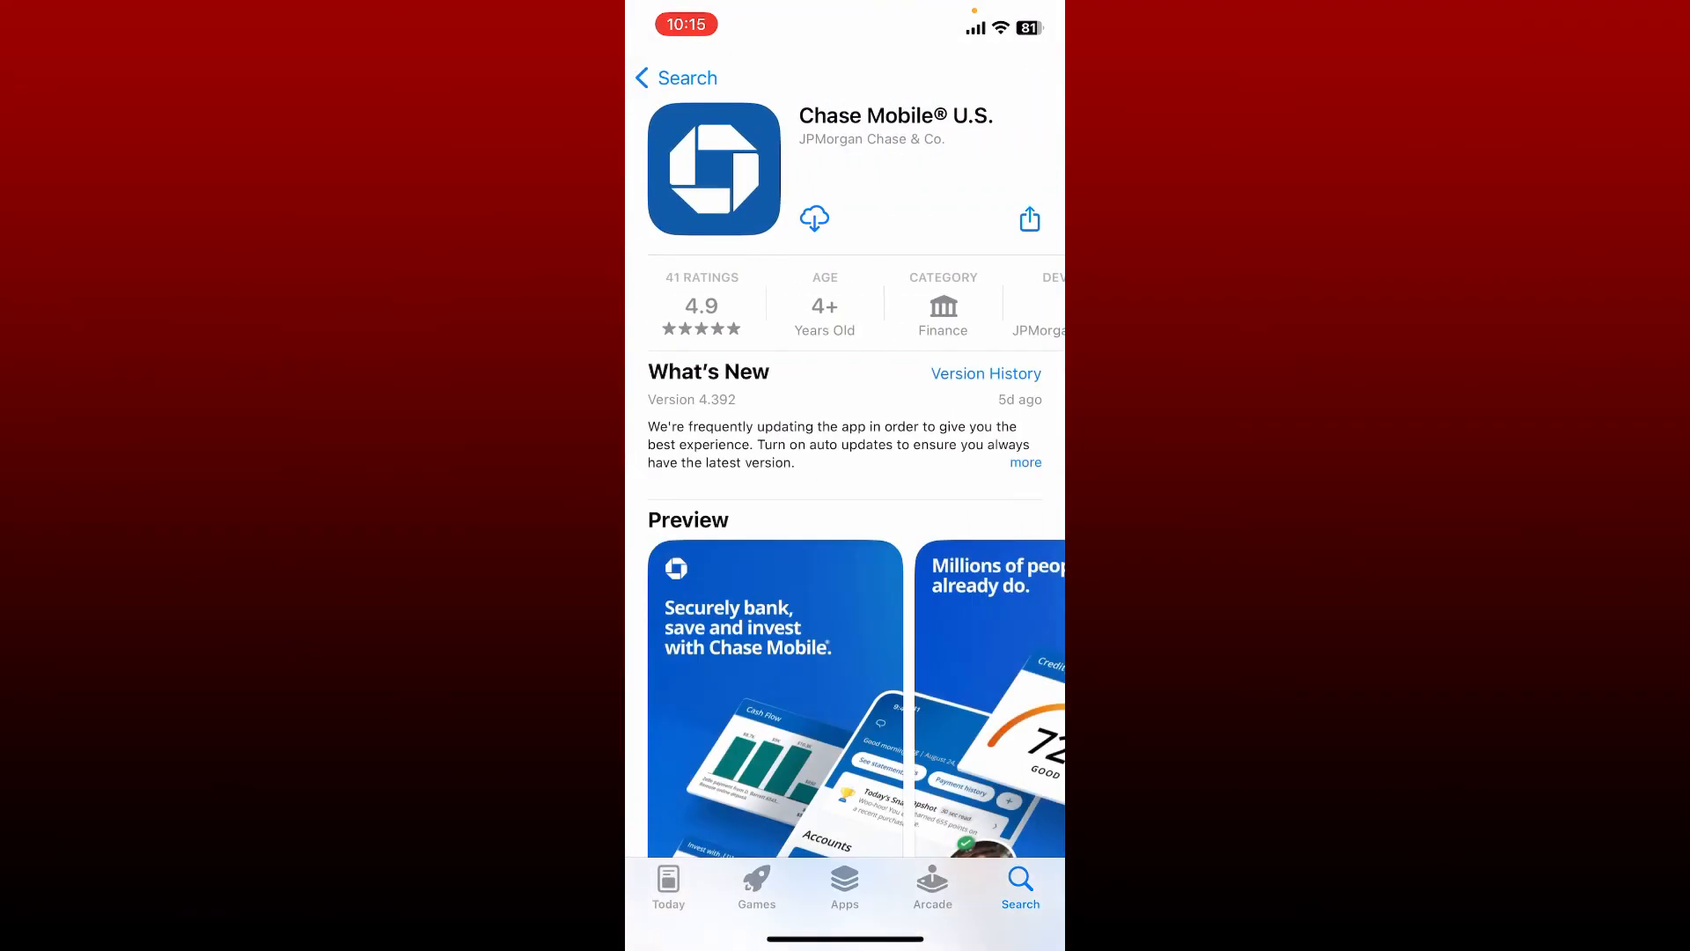
- Return to the 'chase' results, select Chase Mobile U.S. and start its download until OPEN appears
left_click(674, 77)
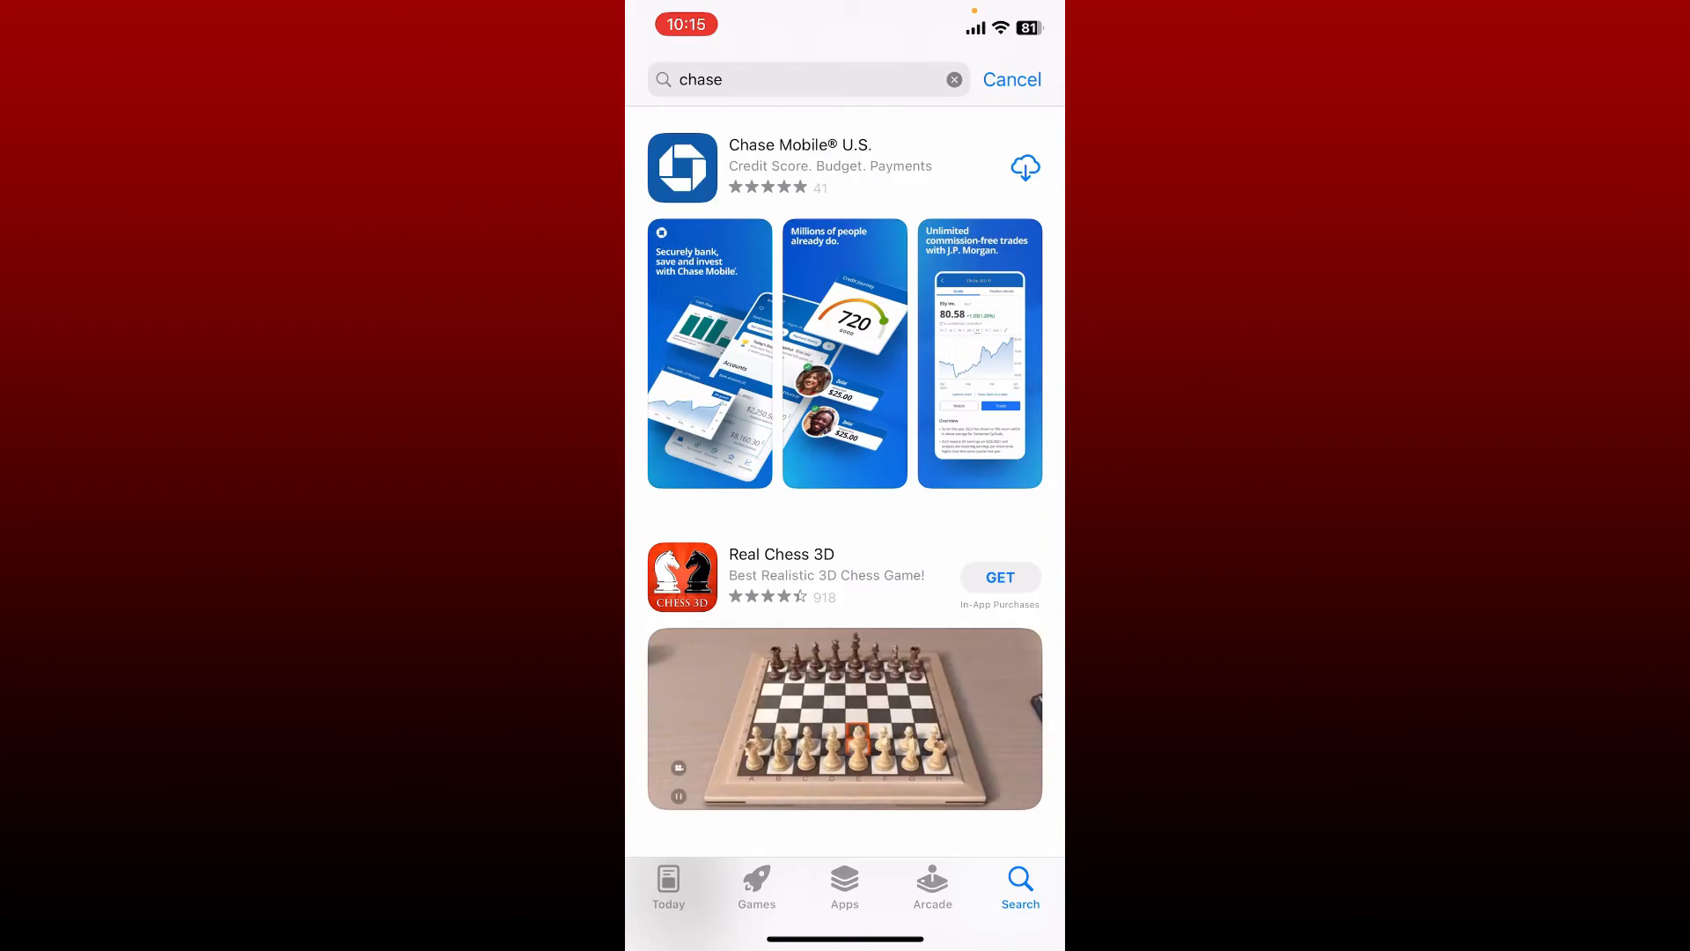
left_click(799, 167)
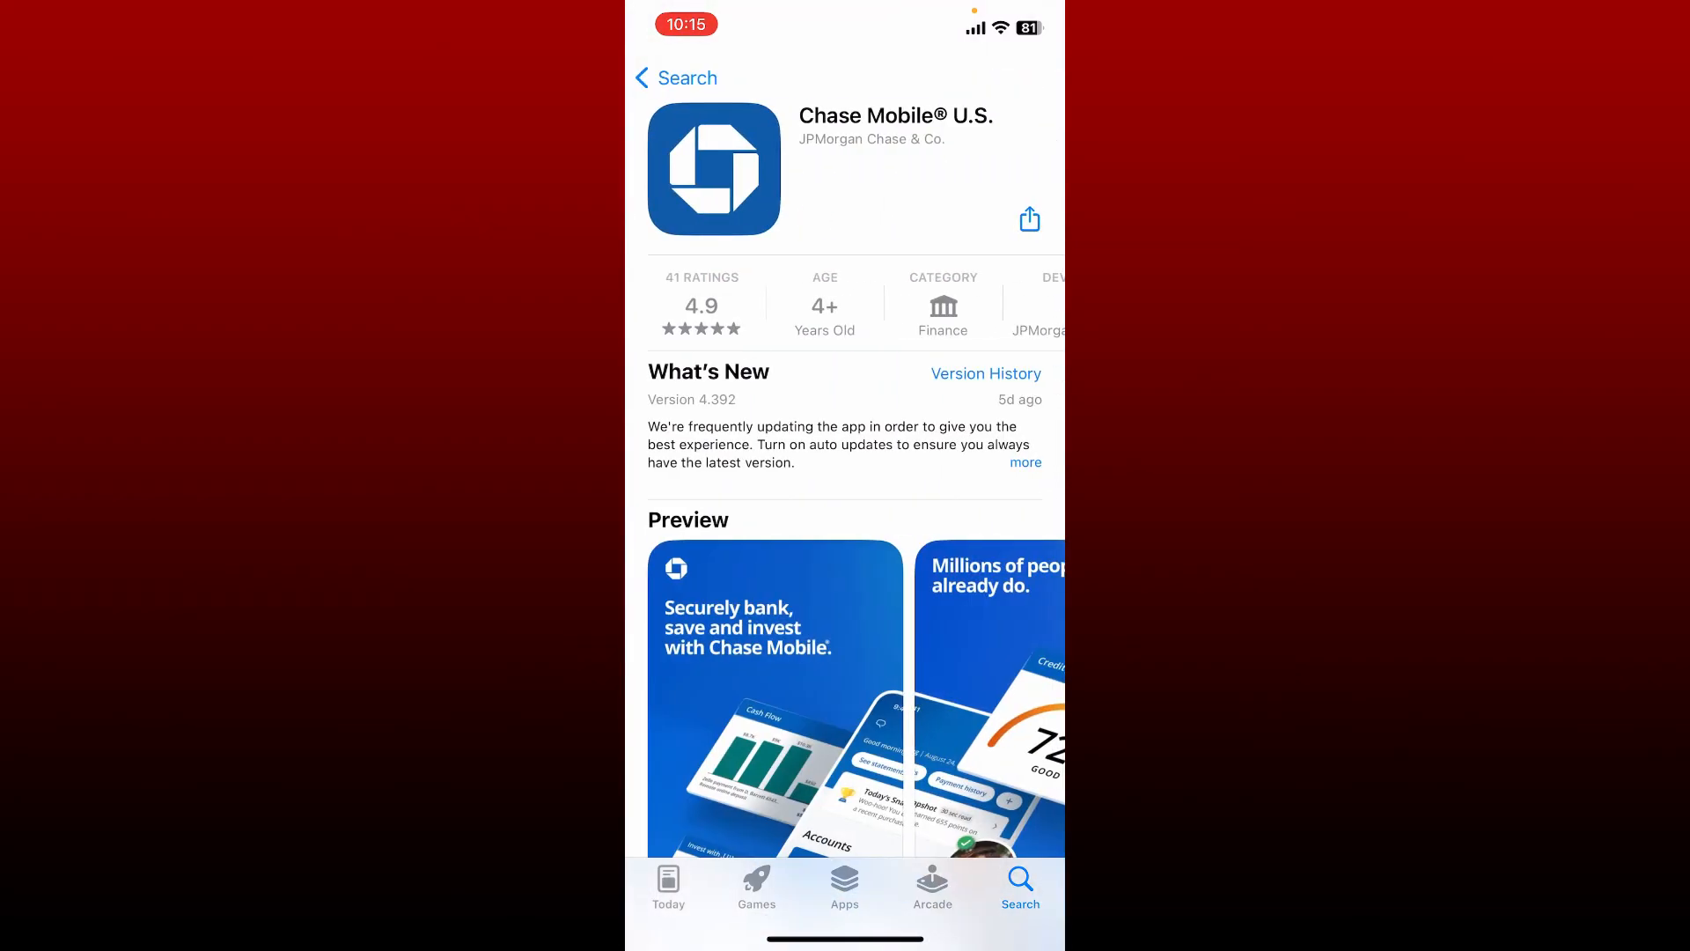
left_click(816, 219)
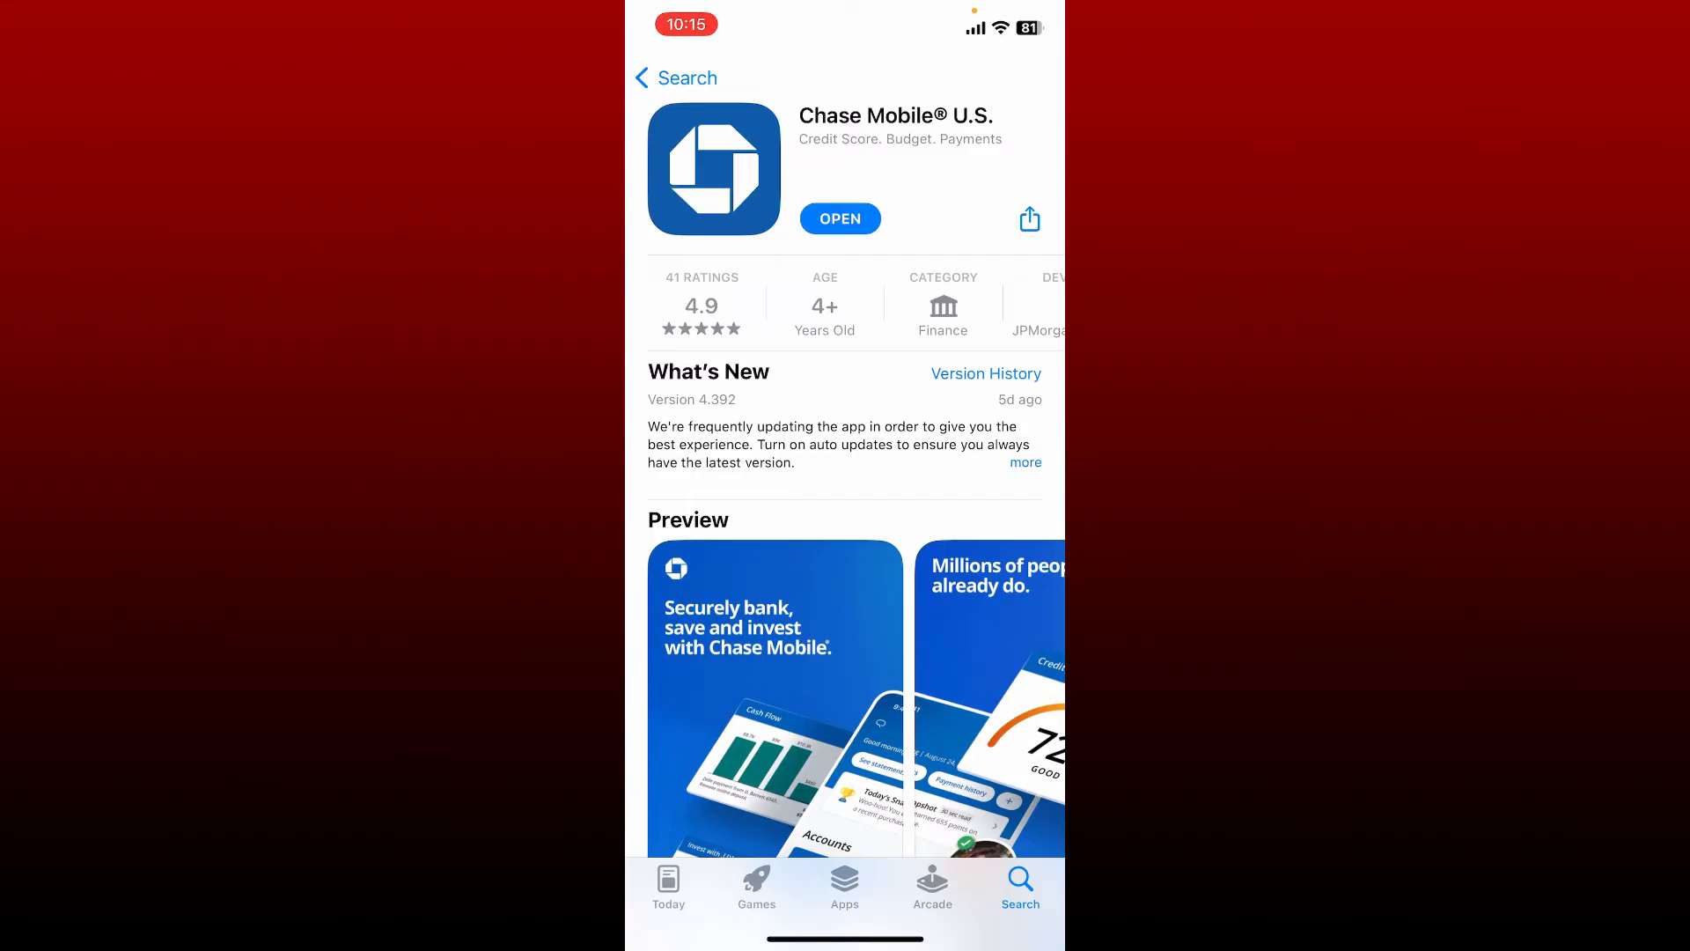
left_click(840, 218)
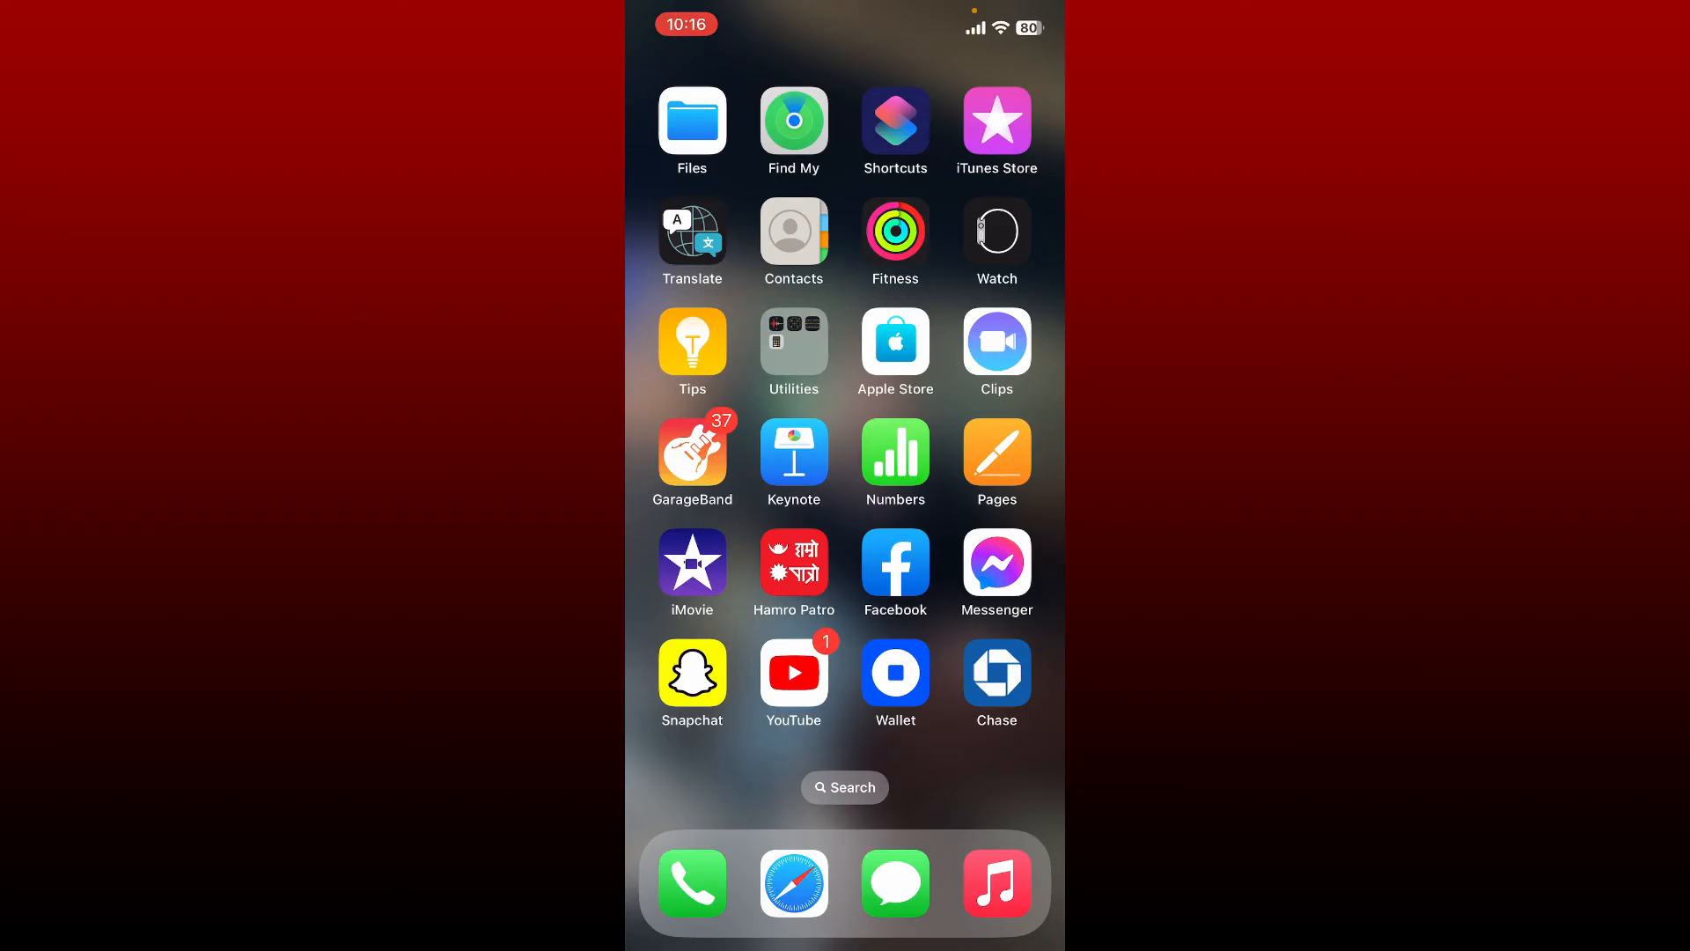
scroll("left", 3)
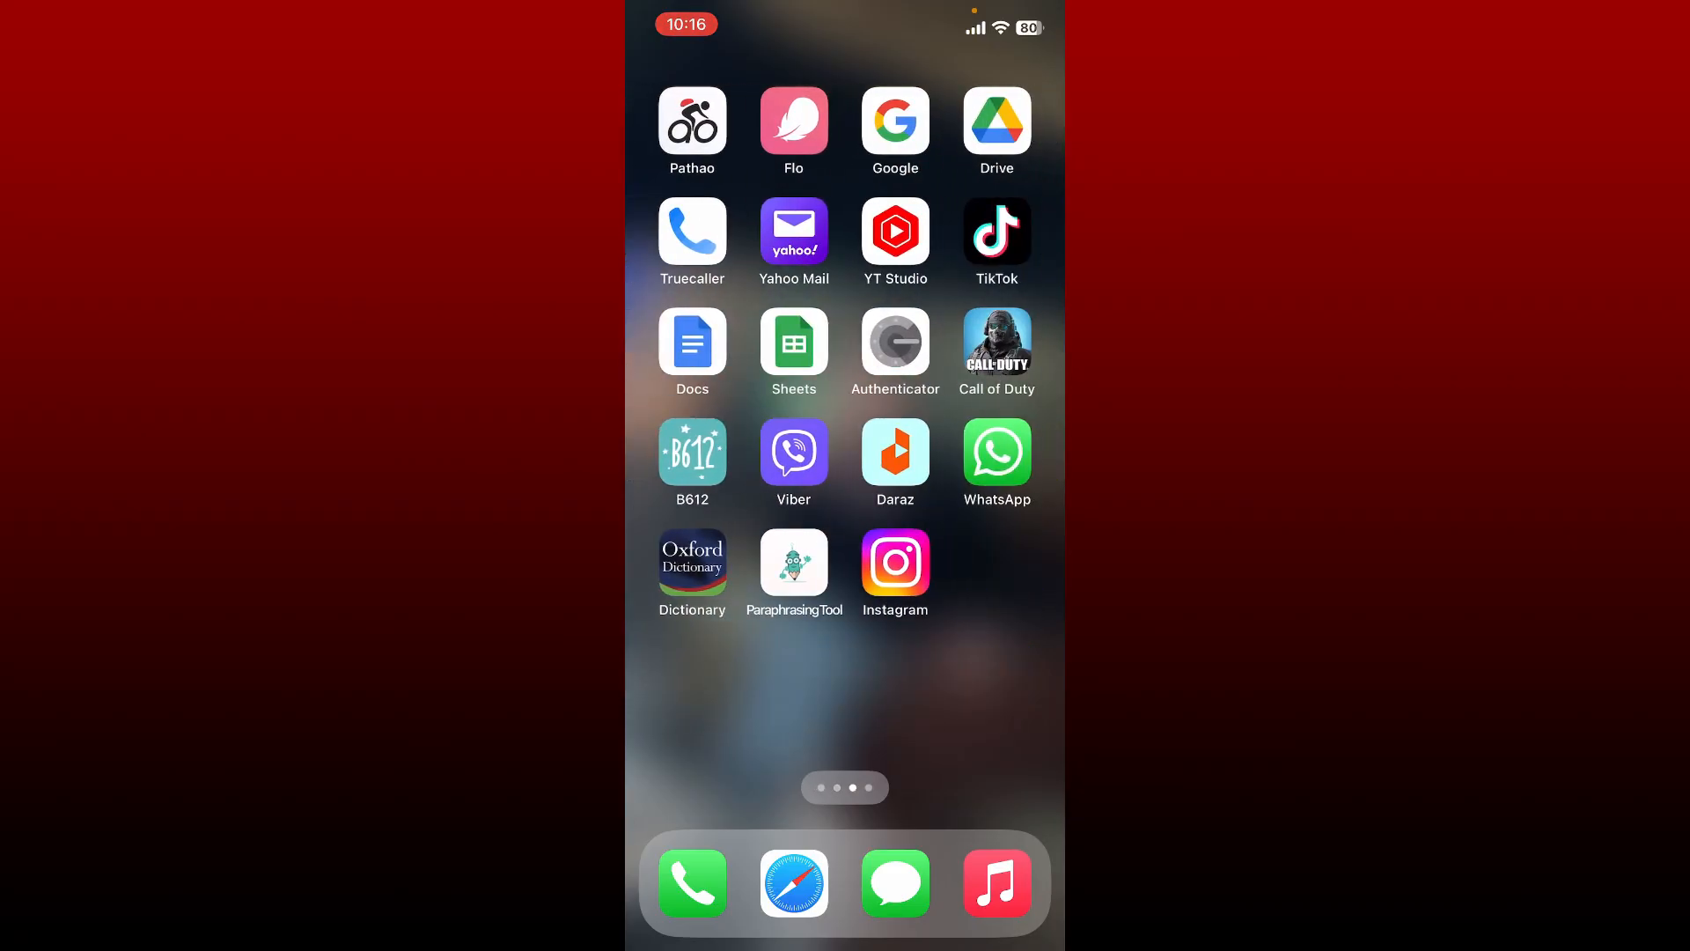
scroll("left", 3)
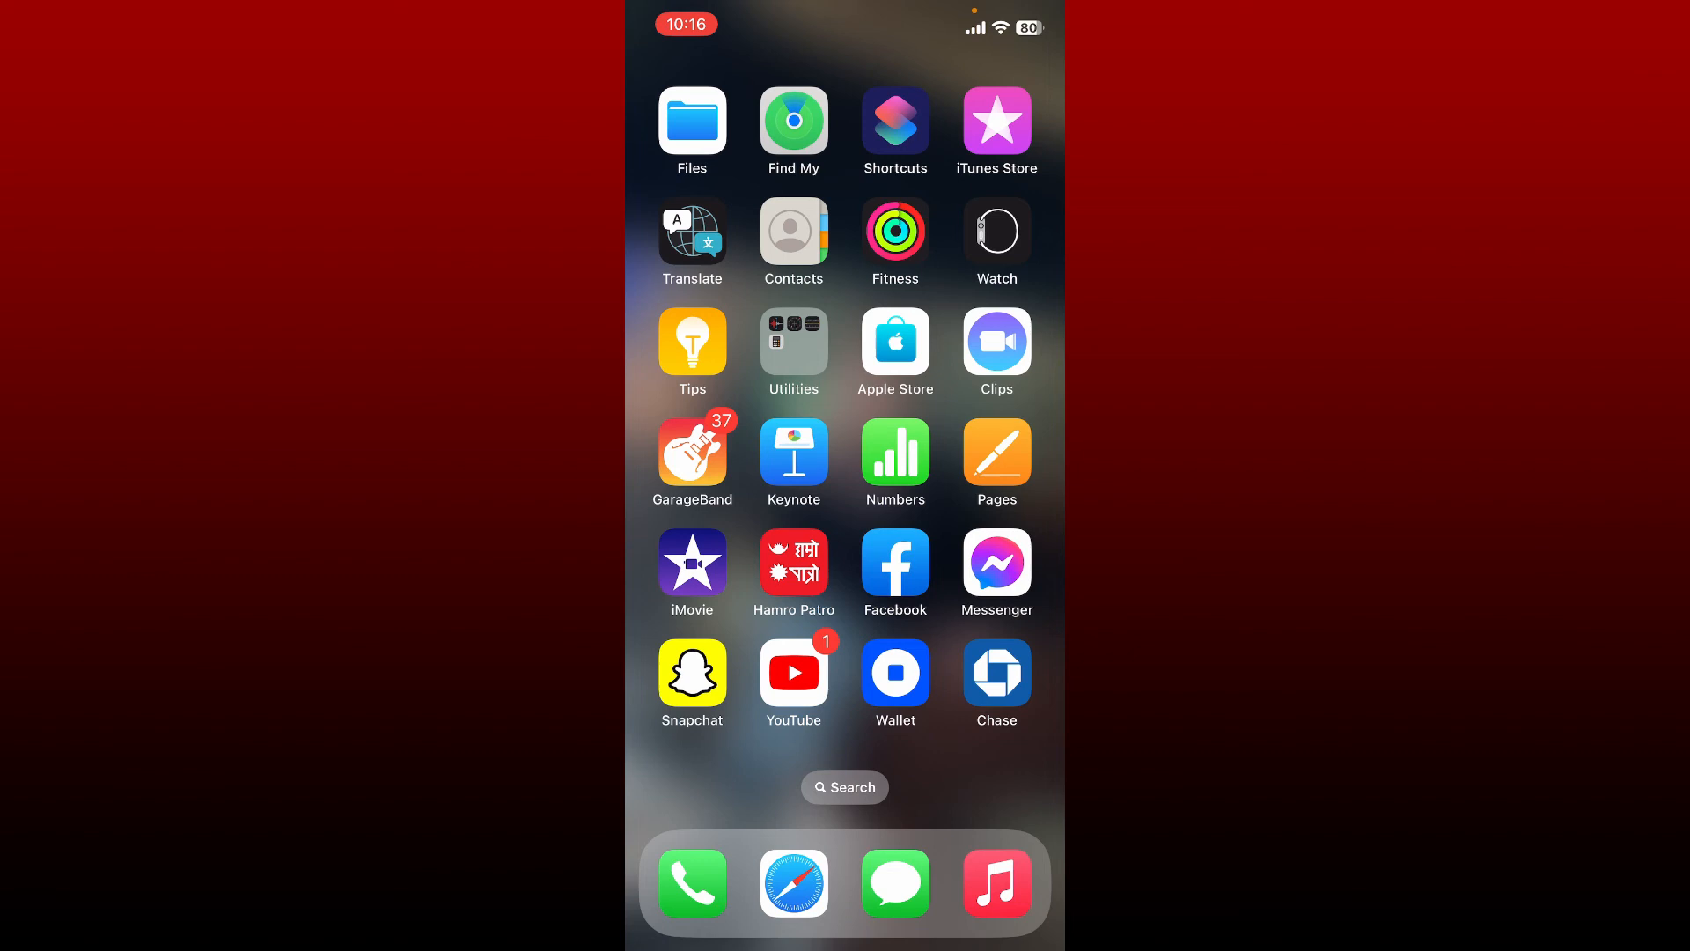